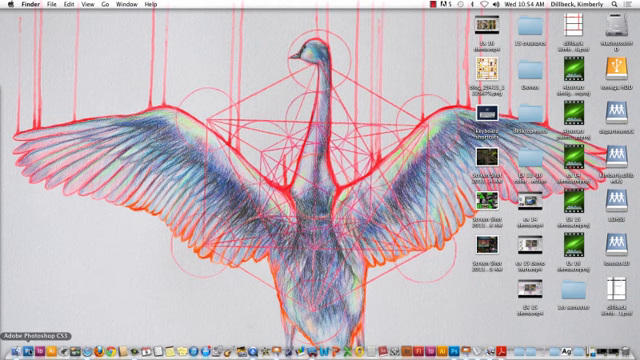
{"action": "mouse_move", "coordinate": [204, 88]}
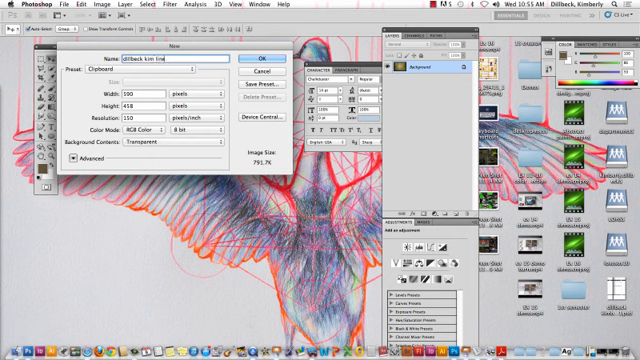
{"action": "type", "text": "from a song"}
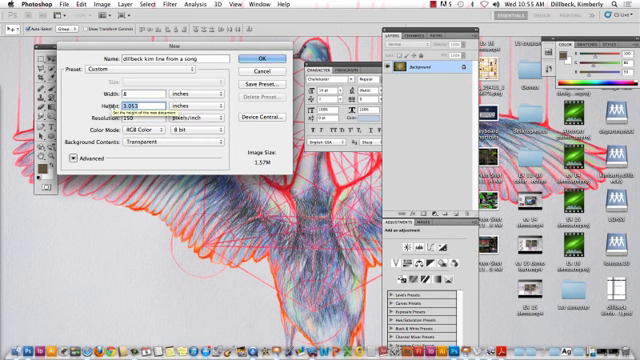
{"action": "type", "text": "30"}
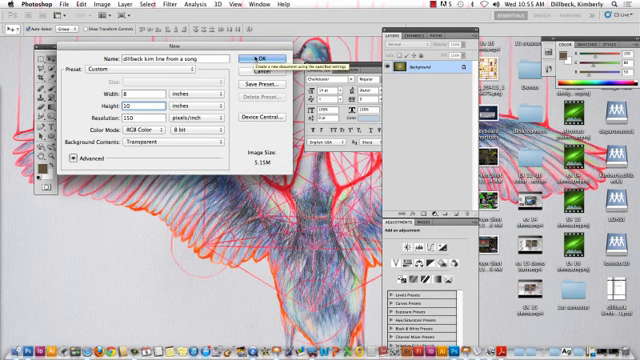
{"action": "left_click", "coordinate": [264, 56]}
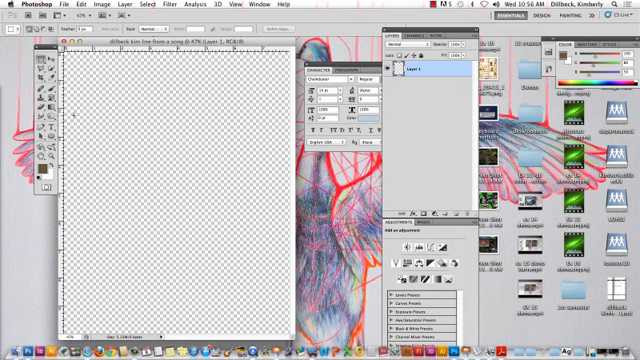
Fill a thin marquee strip across the upper canvas with black using the Paint Bucket
{"action": "left_click_drag", "start_coordinate": [70, 120], "coordinate": [145, 120]}
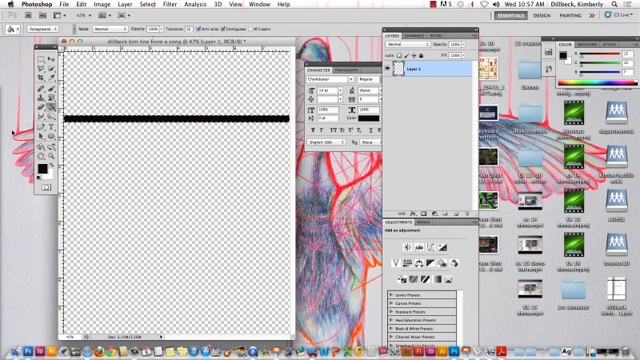
{"action": "left_click", "coordinate": [143, 5]}
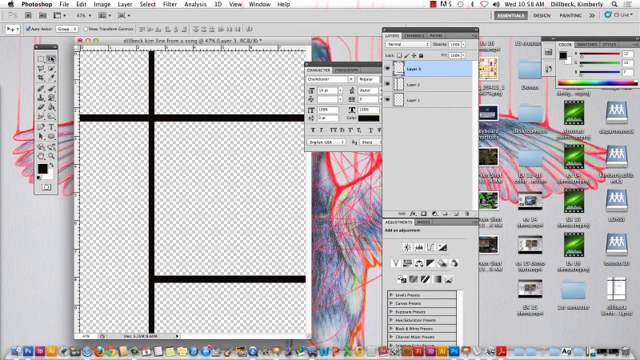
Duplicate Layer 1 and free-transform the copy into a diagonal band
{"action": "left_click", "coordinate": [410, 98]}
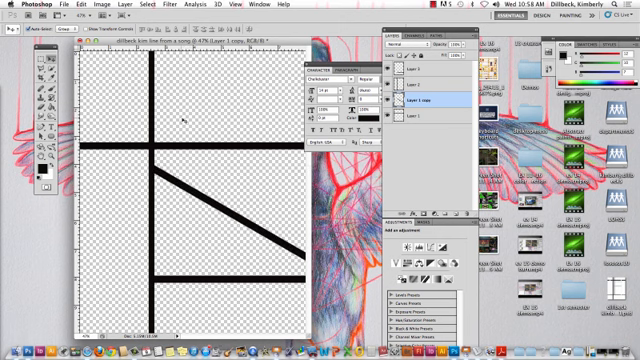
{"action": "left_click", "coordinate": [420, 112]}
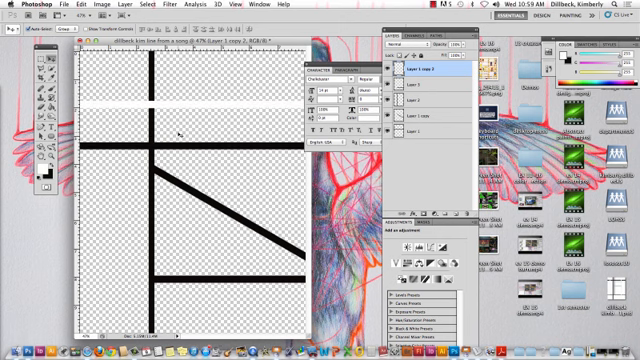
Duplicate the line layer again as a white band above the top black line
{"action": "left_click", "coordinate": [420, 100]}
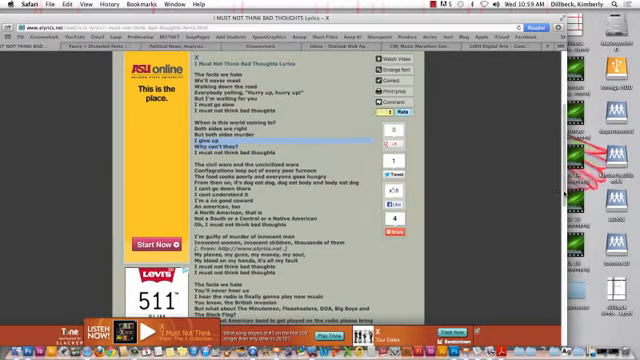
Copy the lyric line 'The civil wars and the uncivillized wars' from the lyrics page
{"action": "scroll", "scroll_direction": "down", "scroll_amount": 3}
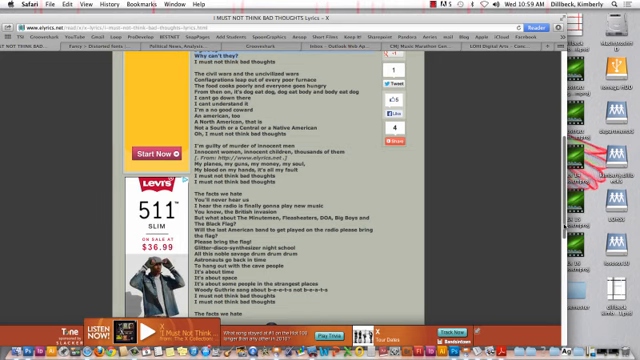
{"action": "scroll", "scroll_direction": "down", "scroll_amount": 3}
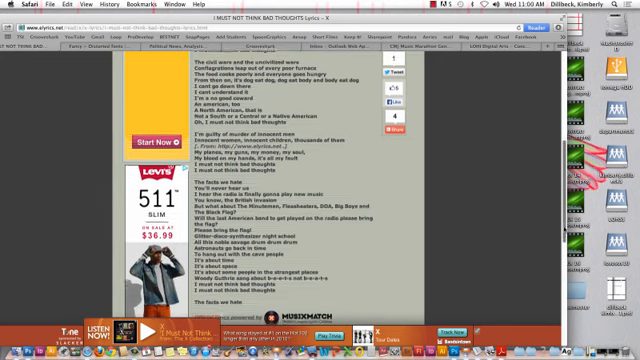
{"action": "scroll", "scroll_direction": "down", "scroll_amount": 3}
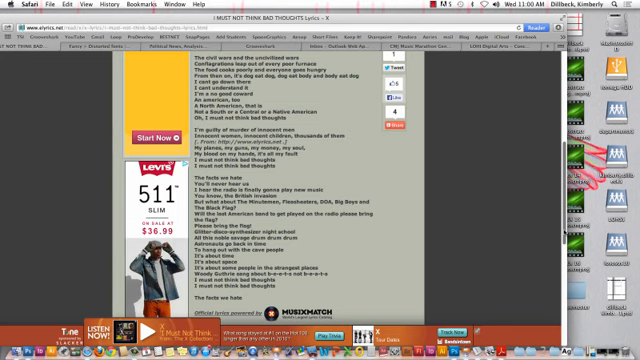
{"action": "scroll", "scroll_direction": "up", "scroll_amount": 3}
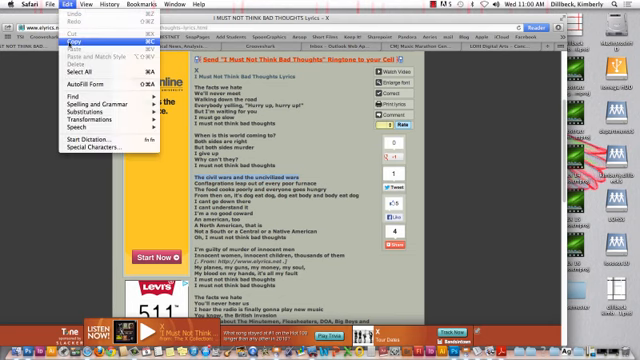
{"action": "left_click", "coordinate": [60, 6]}
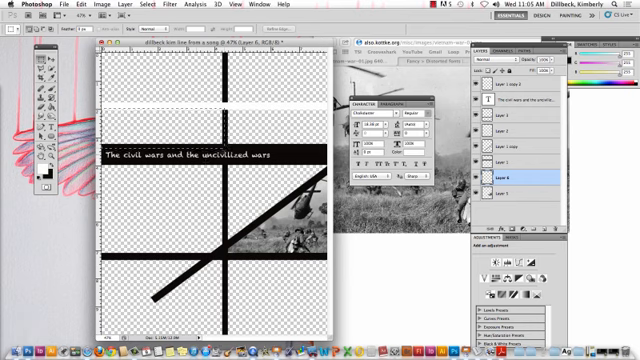
Choose a dark slate-blue foreground colour in the Color Picker
{"action": "left_click", "coordinate": [40, 165]}
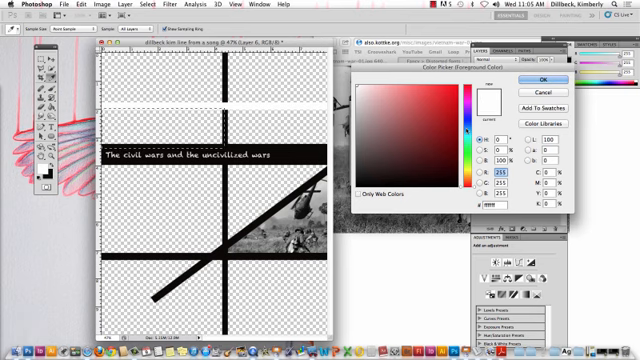
{"action": "left_click", "coordinate": [400, 152]}
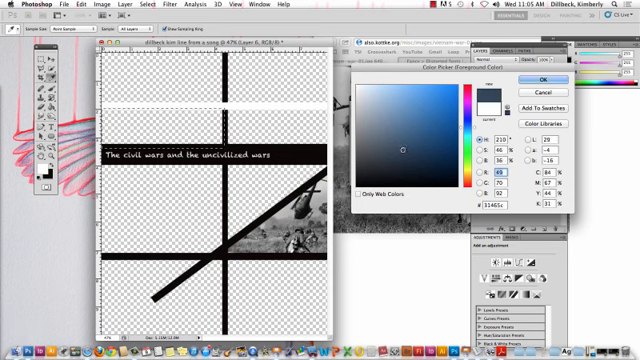